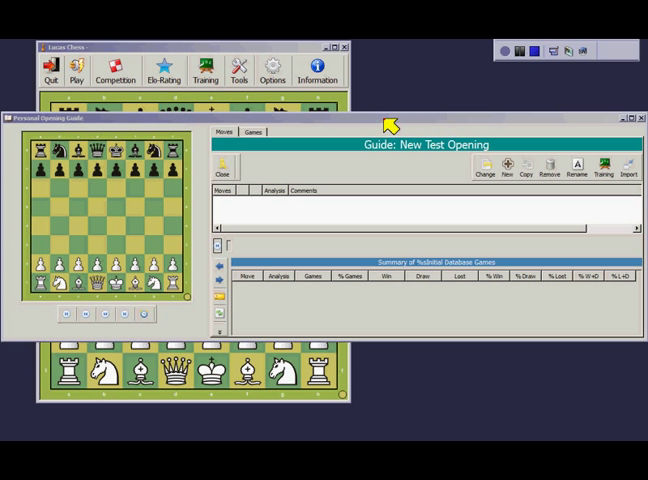
{"action": "mouse_move", "coordinate": [108, 147]}
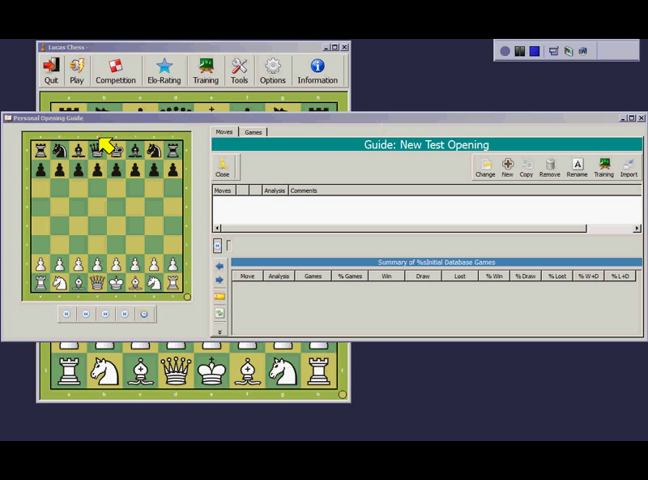
{"action": "mouse_move", "coordinate": [448, 188]}
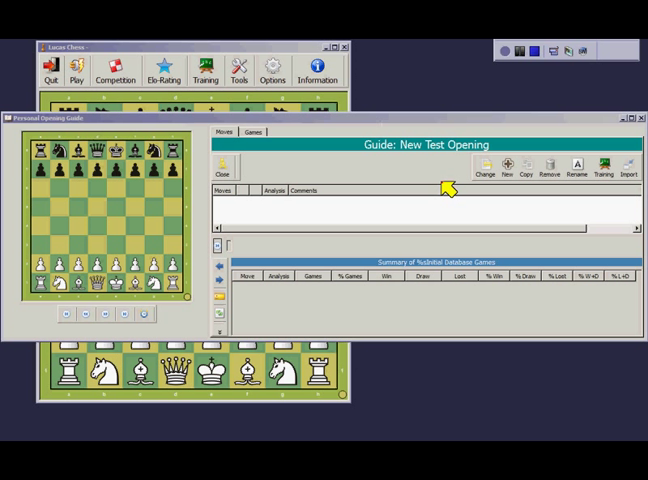
{"action": "mouse_move", "coordinate": [508, 165]}
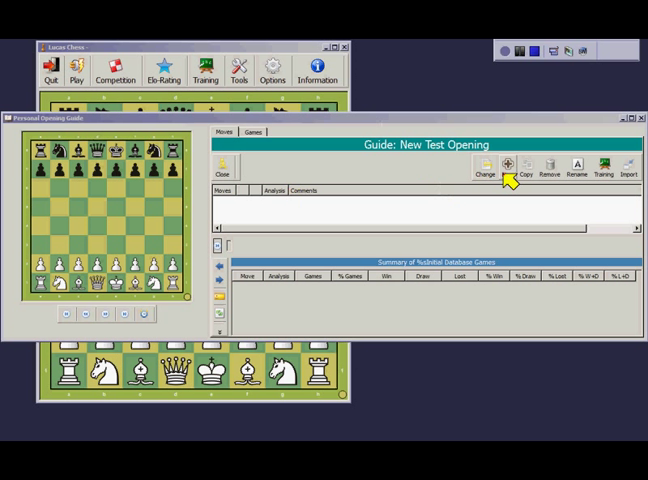
Step: Start a new opening guide and name it 'New Test Opening'
{"action": "left_click", "coordinate": [506, 167]}
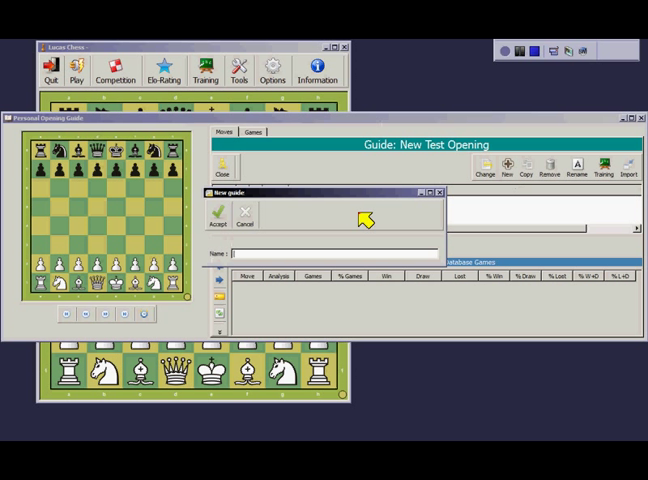
{"action": "type", "text": "New Test Opening"}
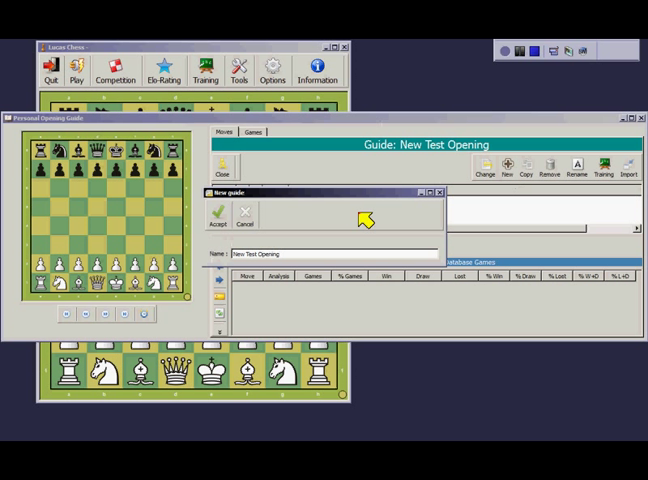
Step: Accept the guide and enter the French line 1.e4 e6 2.d4 d5 3.Nc3 Bb4 4.e5 Bxc3+ 5.bxc3
{"action": "left_click", "coordinate": [222, 215]}
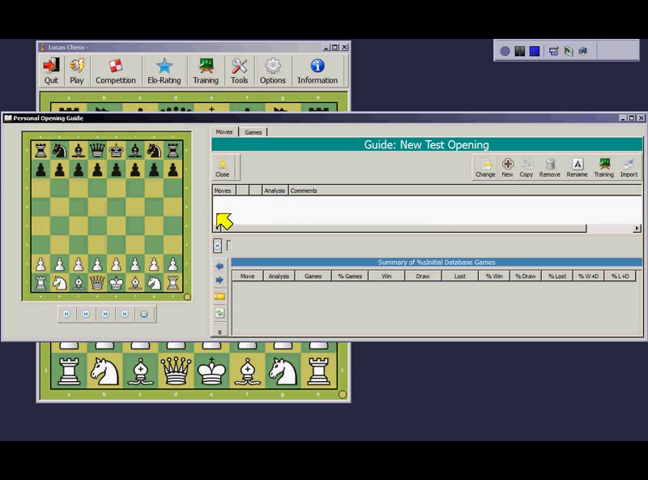
{"action": "mouse_move", "coordinate": [375, 197]}
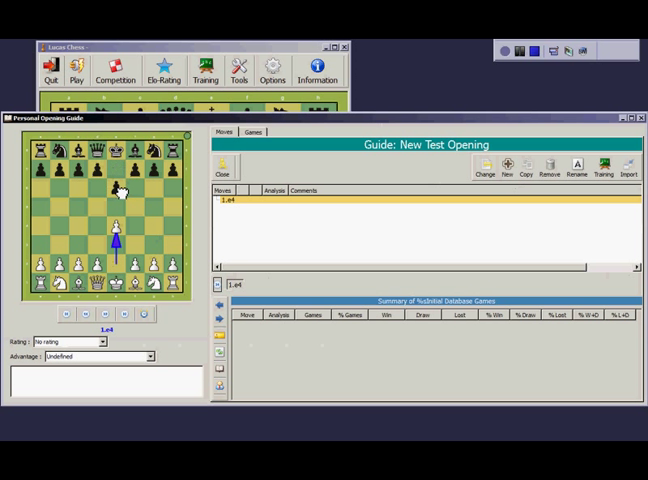
{"action": "left_click", "coordinate": [93, 226]}
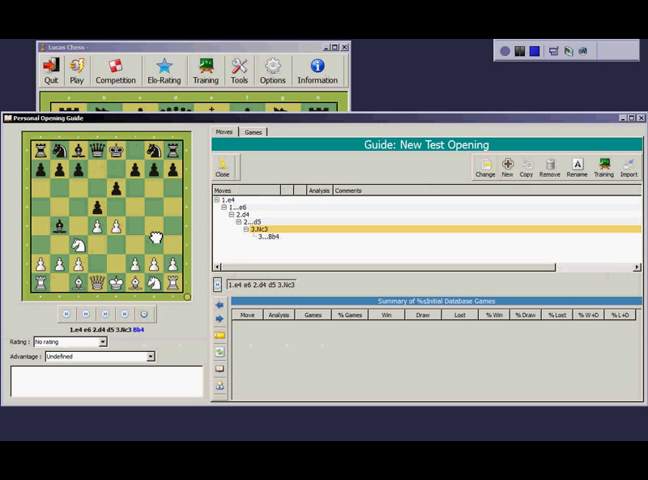
{"action": "left_click", "coordinate": [255, 237]}
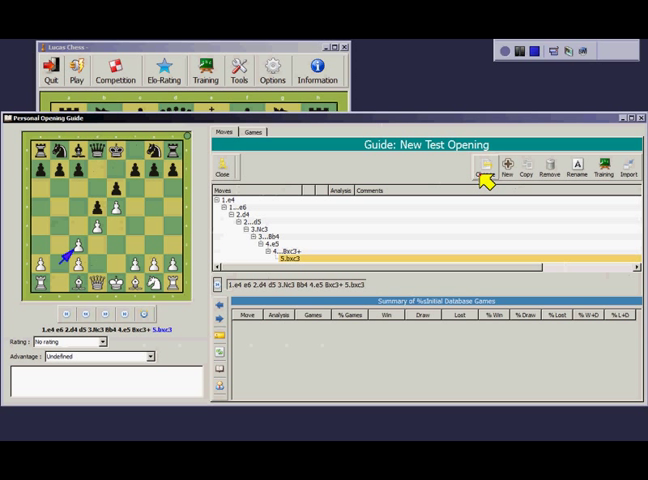
{"action": "mouse_move", "coordinate": [440, 180]}
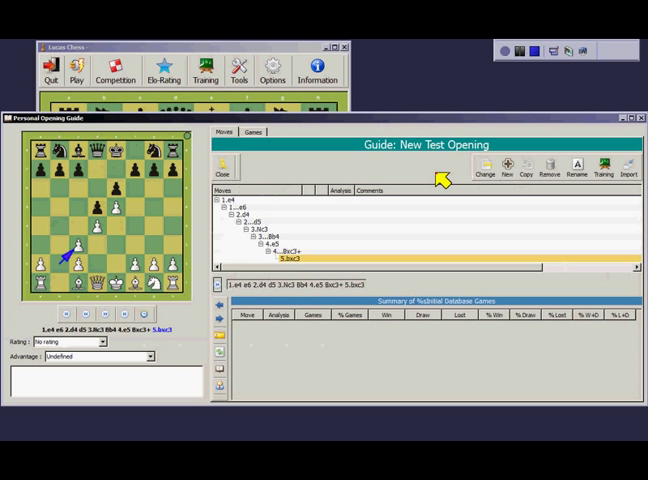
{"action": "mouse_move", "coordinate": [434, 183]}
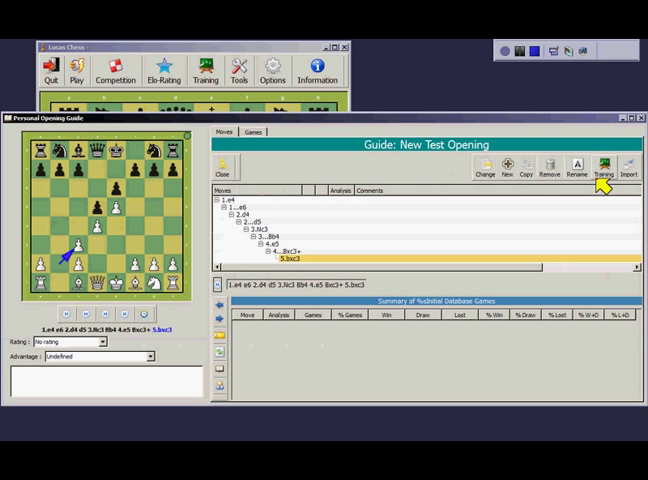
Step: Create a repetition training from the guide with default conditions and dismiss the confirmation
{"action": "left_click", "coordinate": [602, 165]}
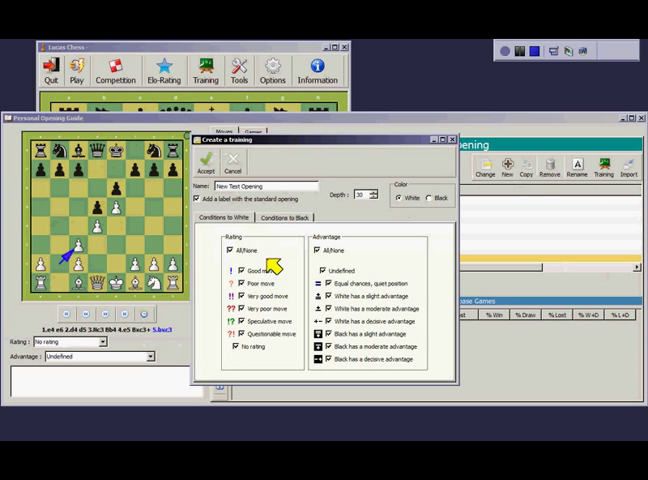
{"action": "mouse_move", "coordinate": [362, 275]}
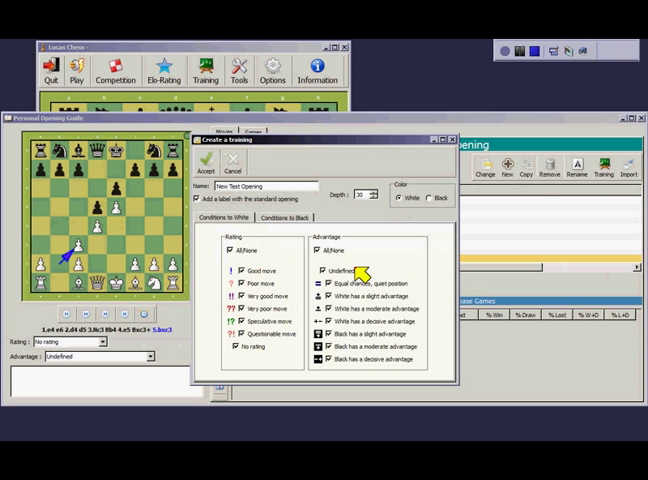
{"action": "mouse_move", "coordinate": [372, 333]}
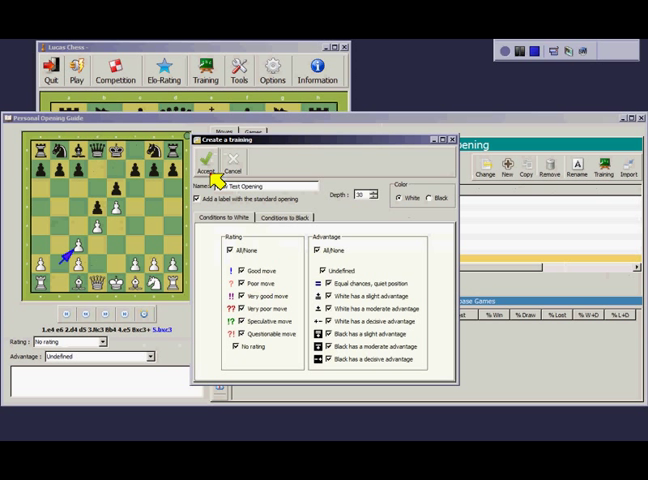
{"action": "left_click", "coordinate": [207, 162]}
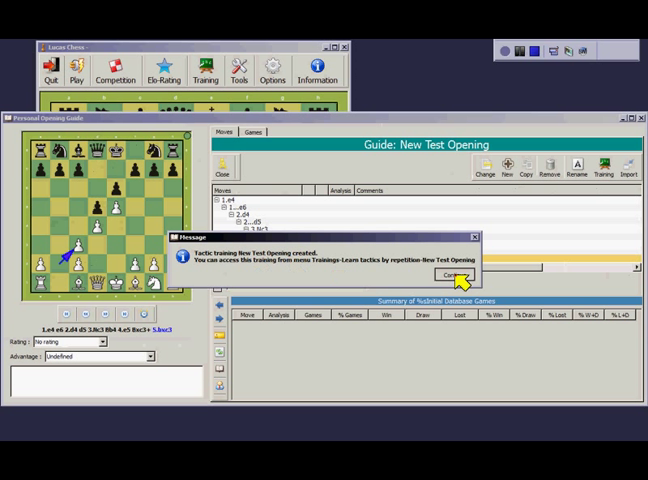
{"action": "left_click", "coordinate": [464, 275]}
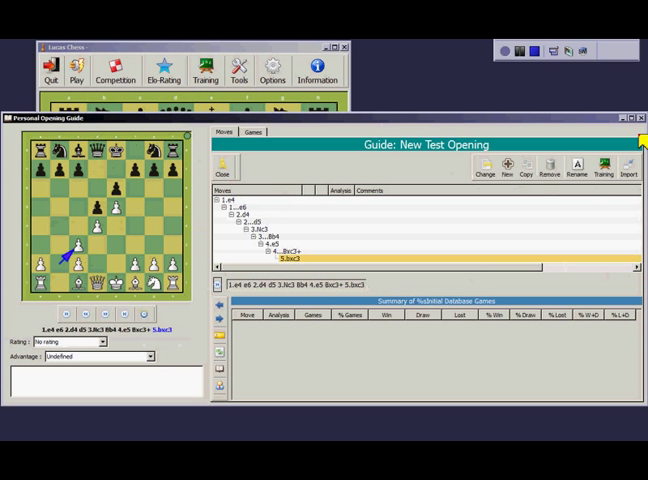
{"action": "mouse_move", "coordinate": [595, 140]}
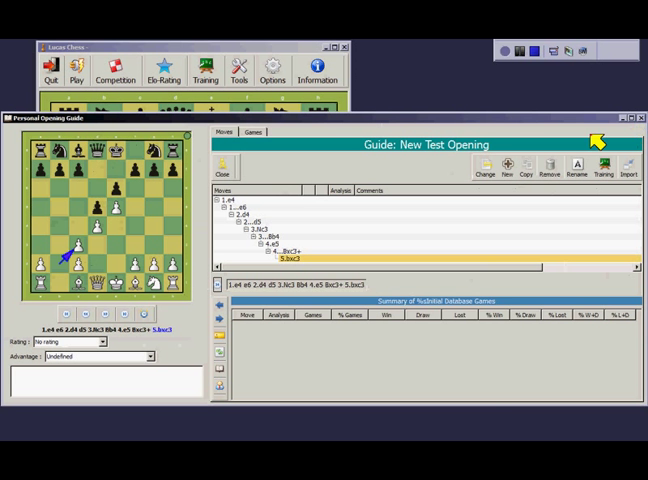
Step: Launch the New Test Opening course from Tools > Learn tactics by repetition
{"action": "left_click", "coordinate": [205, 72]}
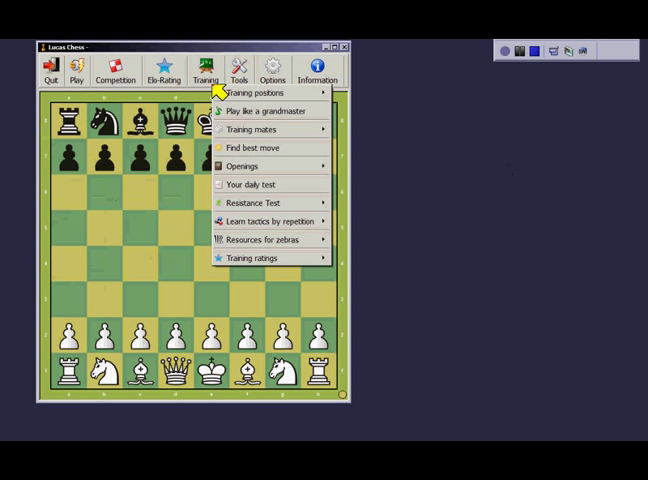
{"action": "left_click", "coordinate": [268, 220]}
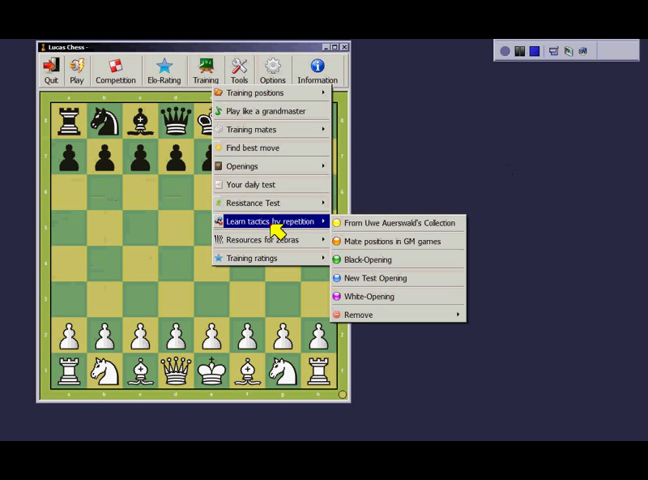
{"action": "mouse_move", "coordinate": [392, 278]}
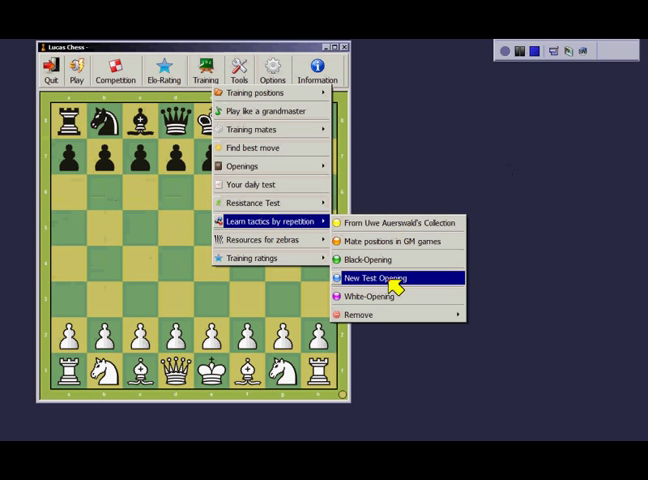
{"action": "left_click", "coordinate": [378, 277]}
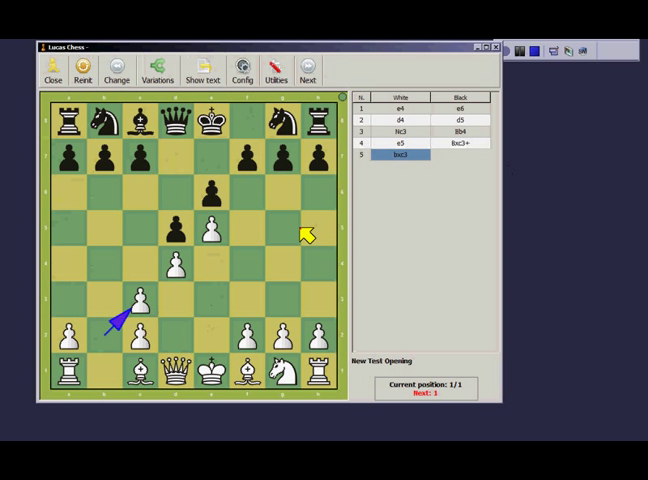
{"action": "mouse_move", "coordinate": [358, 268]}
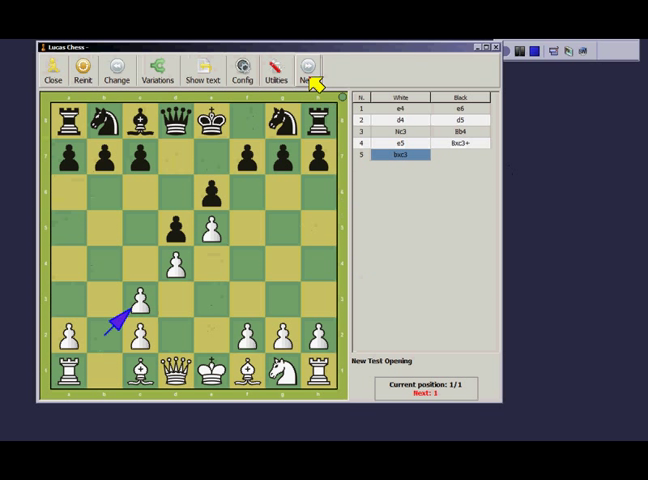
Step: Finish the practised 5.bxc3 position and return to the main board
{"action": "left_click", "coordinate": [308, 67]}
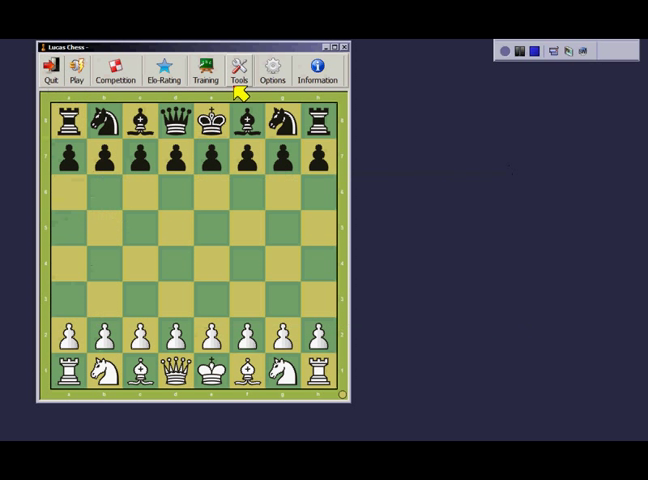
Step: Start the White-Opening repetition training at position 15 of 179
{"action": "left_click", "coordinate": [204, 70]}
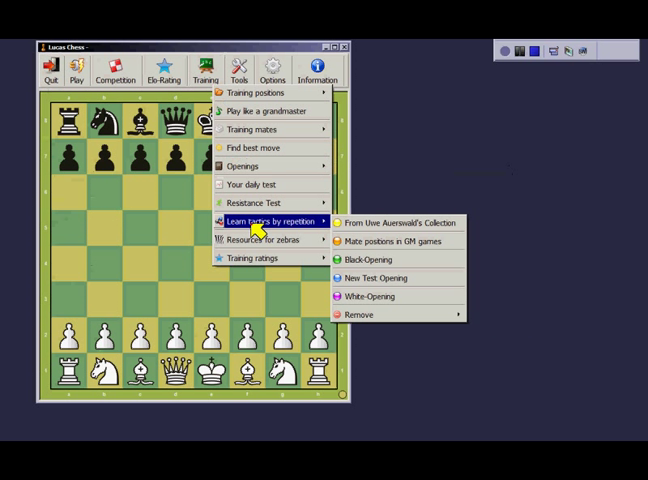
{"action": "left_click", "coordinate": [369, 296]}
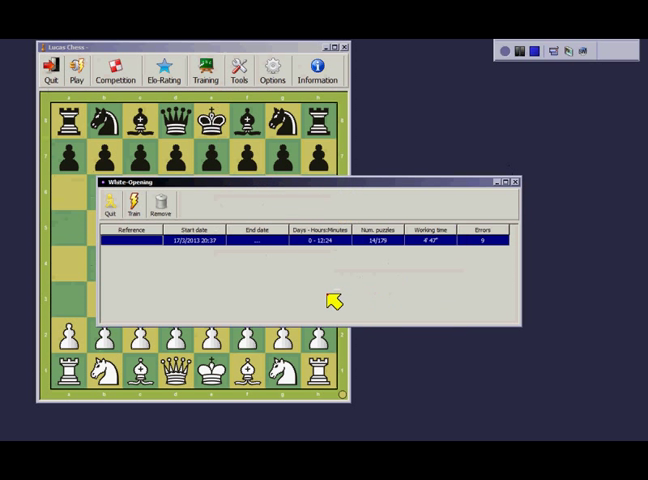
{"action": "mouse_move", "coordinate": [228, 212]}
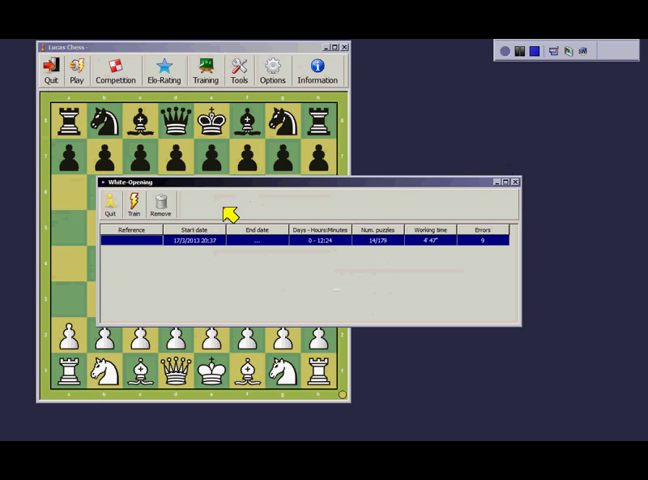
{"action": "mouse_move", "coordinate": [203, 252]}
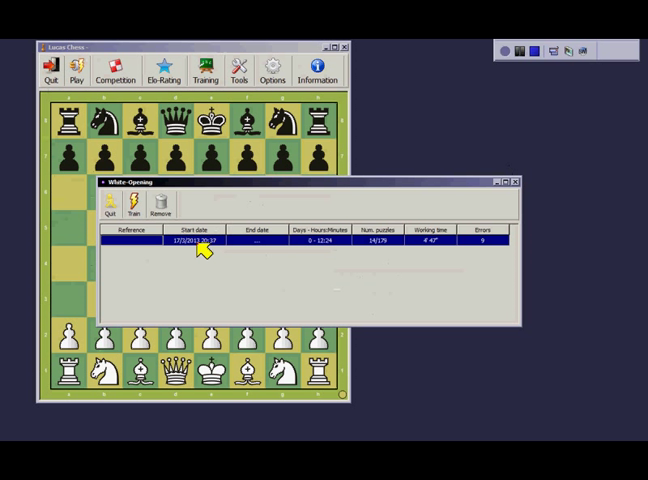
{"action": "mouse_move", "coordinate": [330, 253]}
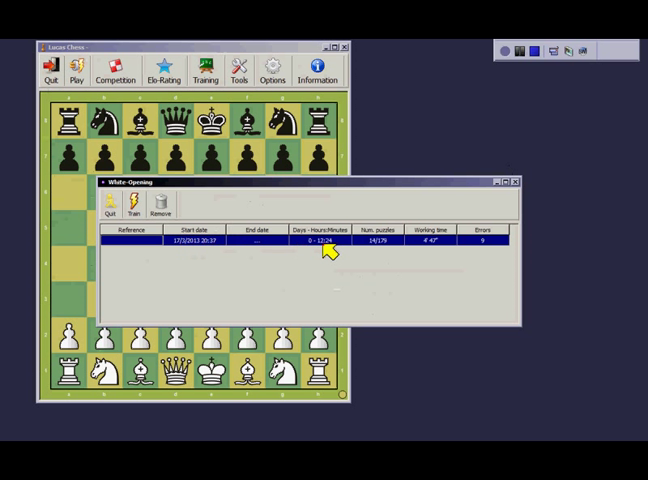
{"action": "mouse_move", "coordinate": [390, 250]}
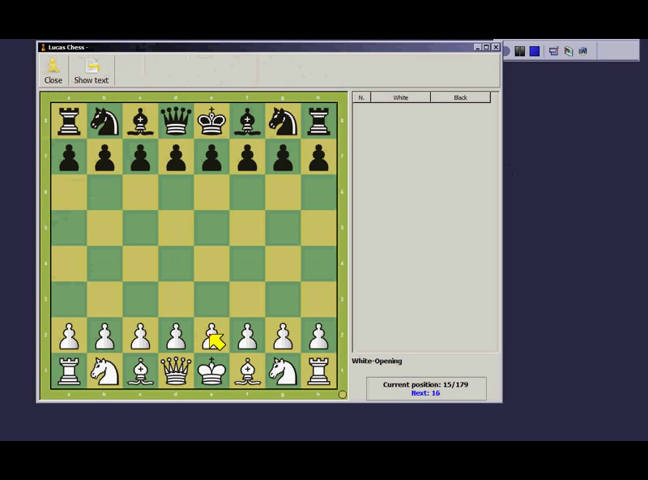
{"action": "left_click", "coordinate": [420, 393]}
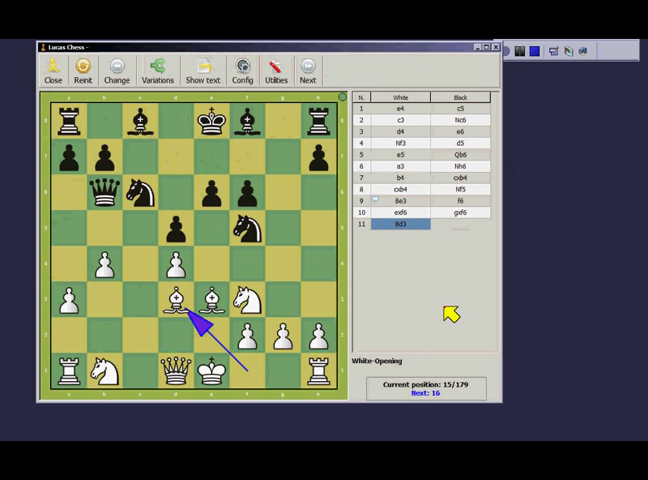
{"action": "mouse_move", "coordinate": [432, 402]}
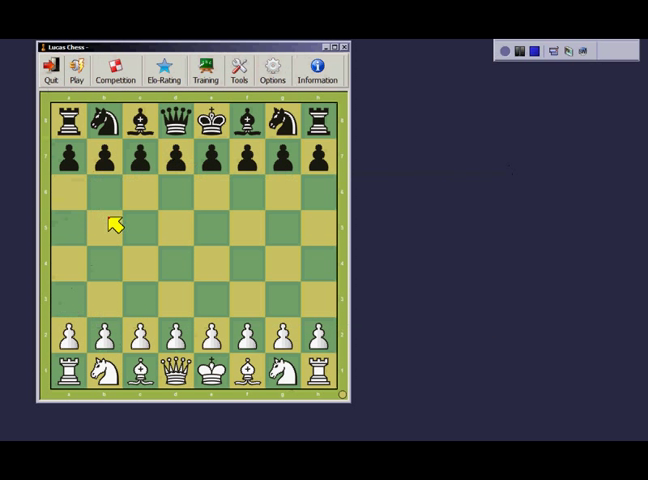
{"action": "mouse_move", "coordinate": [207, 218]}
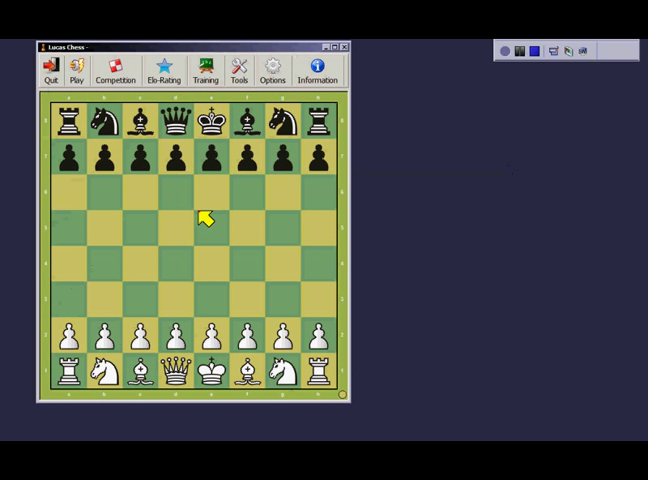
{"action": "mouse_move", "coordinate": [168, 128]}
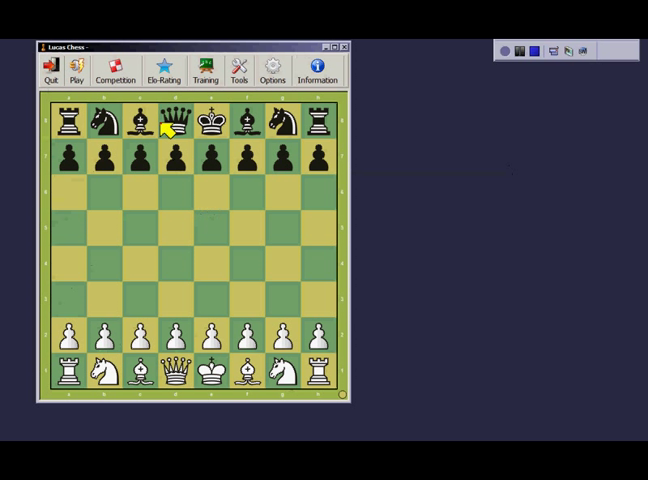
Step: Show the Training menu with the training-positions sources submenu
{"action": "left_click", "coordinate": [205, 72]}
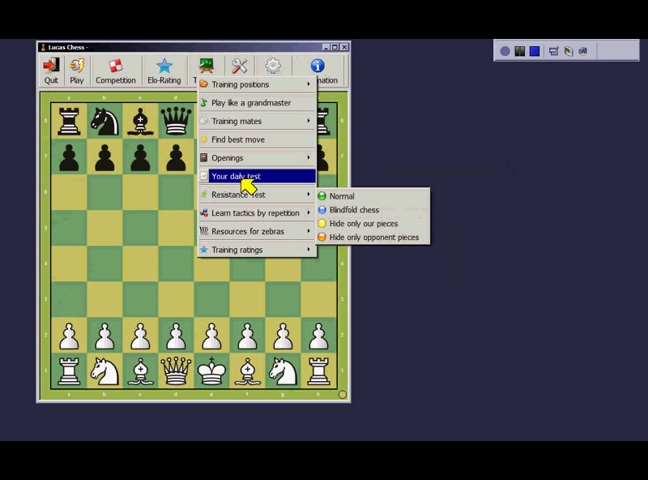
{"action": "mouse_move", "coordinate": [245, 120]}
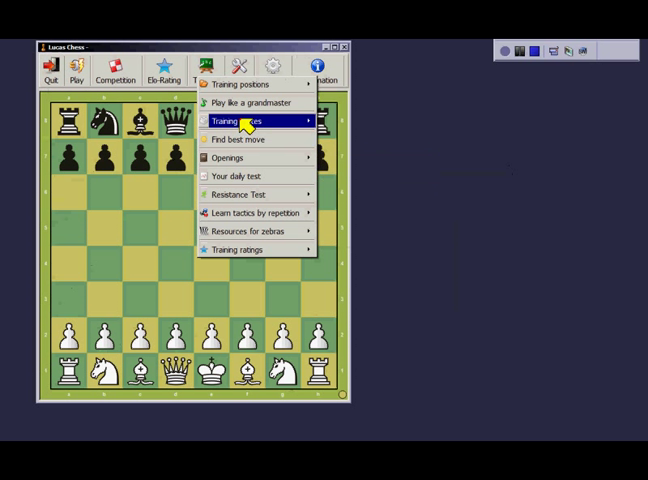
{"action": "mouse_move", "coordinate": [245, 102]}
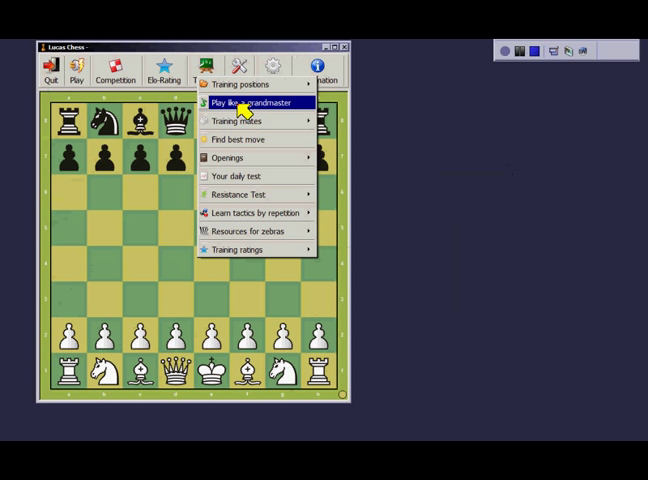
{"action": "mouse_move", "coordinate": [240, 84]}
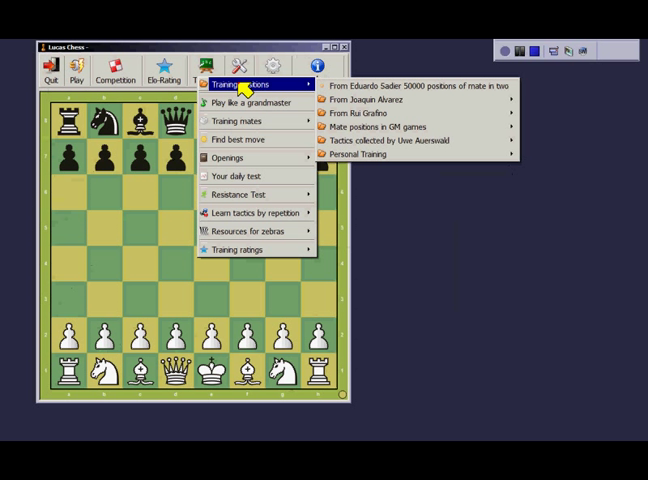